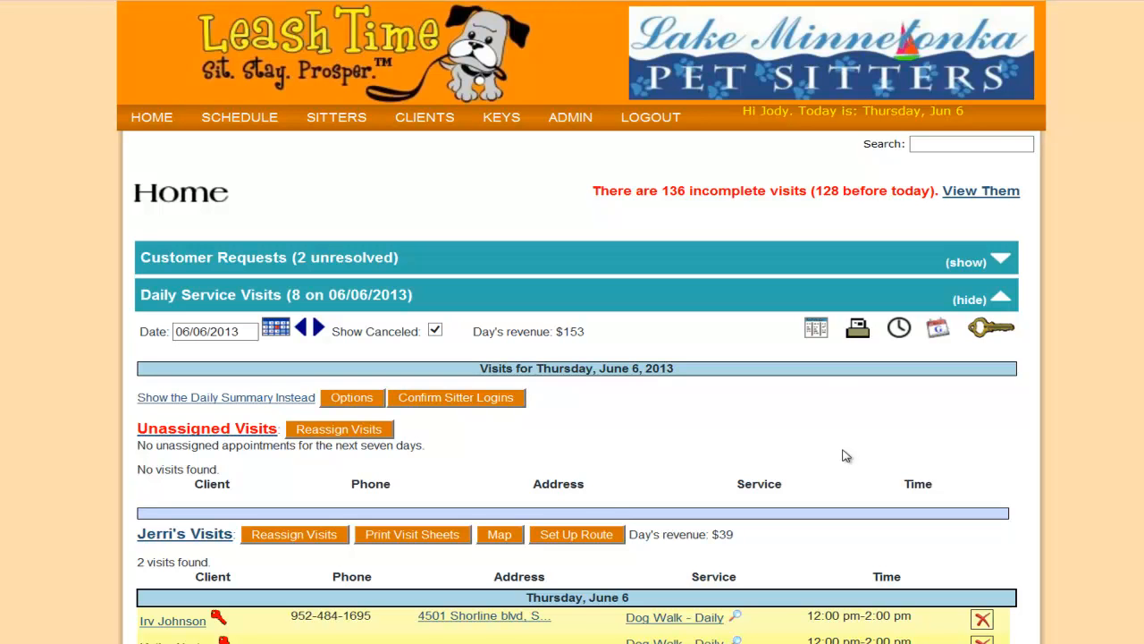
pyautogui.moveTo(558, 234)
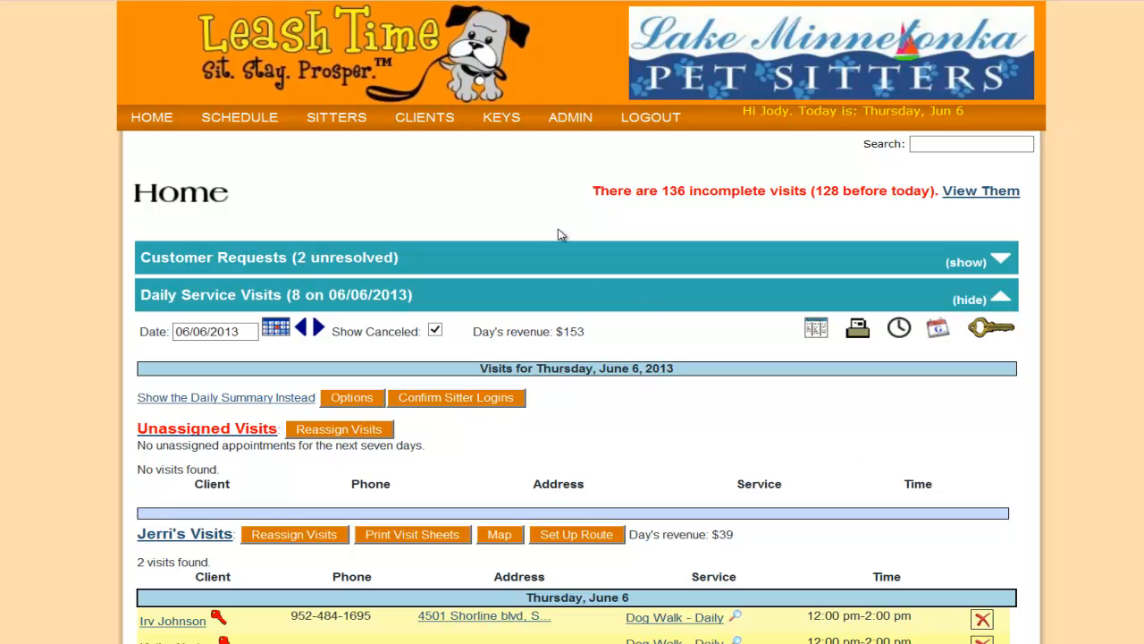
# - Reach the Veterinary Clinics list through the ADMIN menu's Client Management group
pyautogui.click(569, 116)
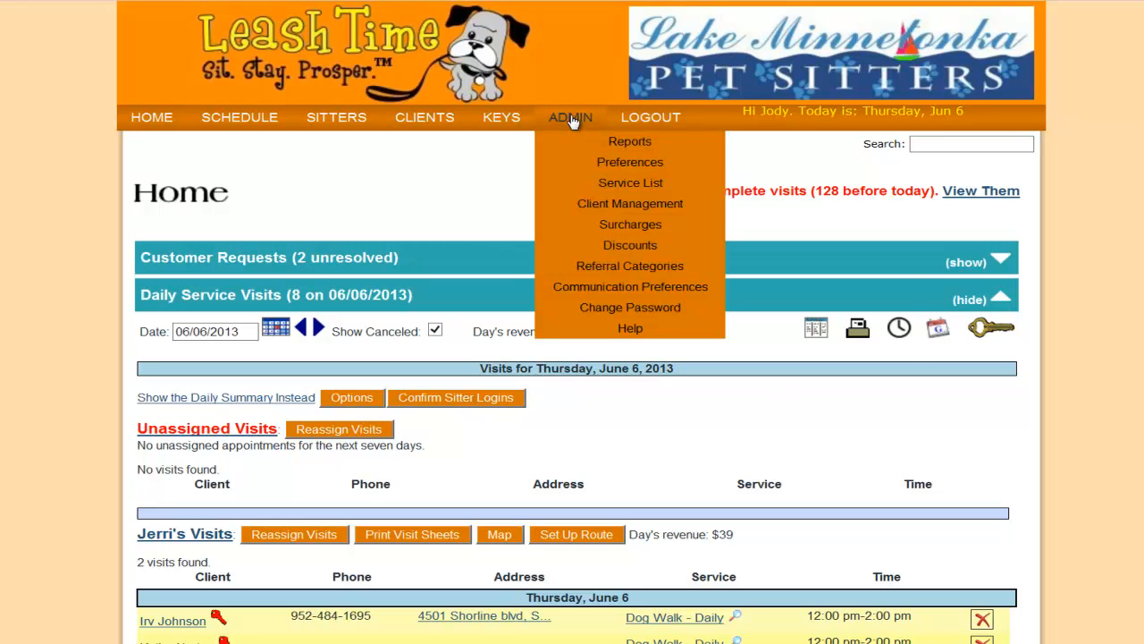
pyautogui.moveTo(629, 204)
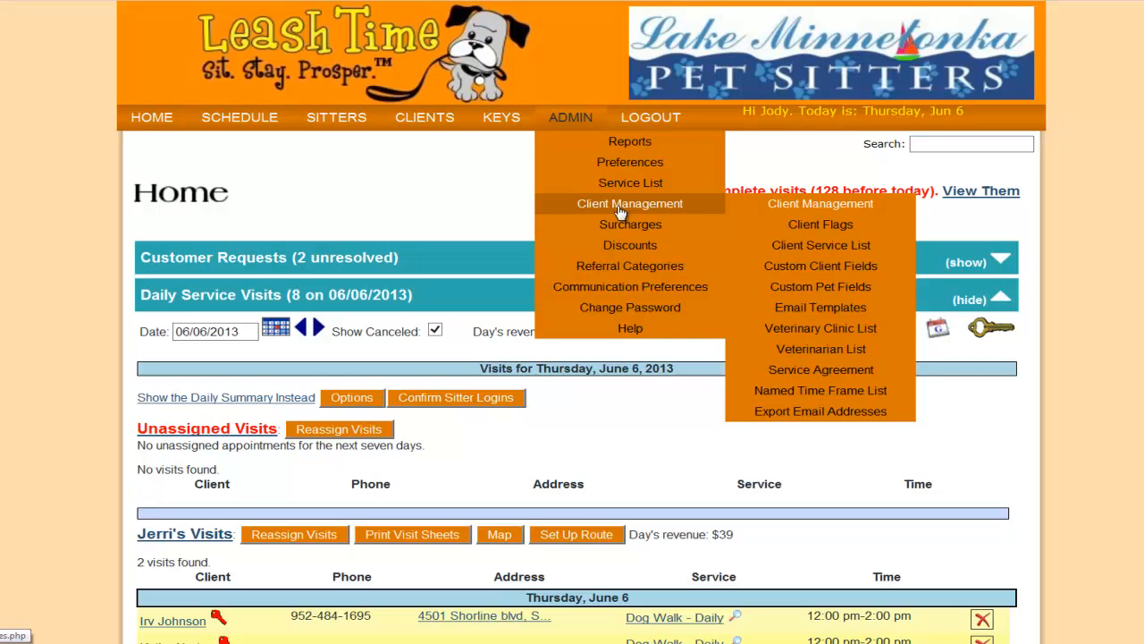
pyautogui.moveTo(818, 329)
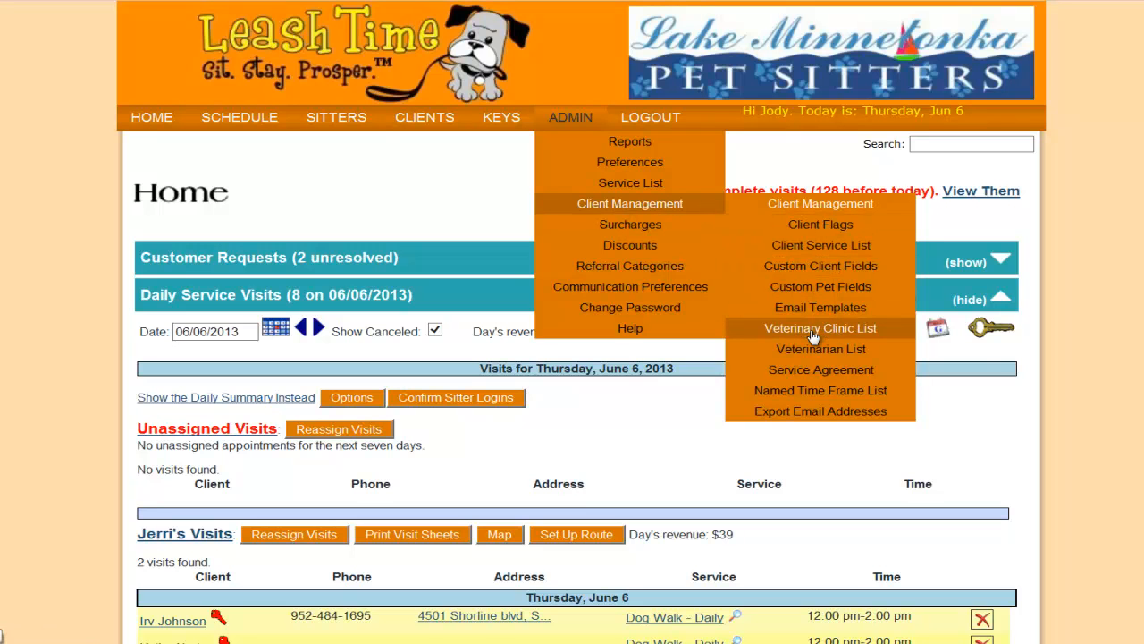
pyautogui.moveTo(812, 336)
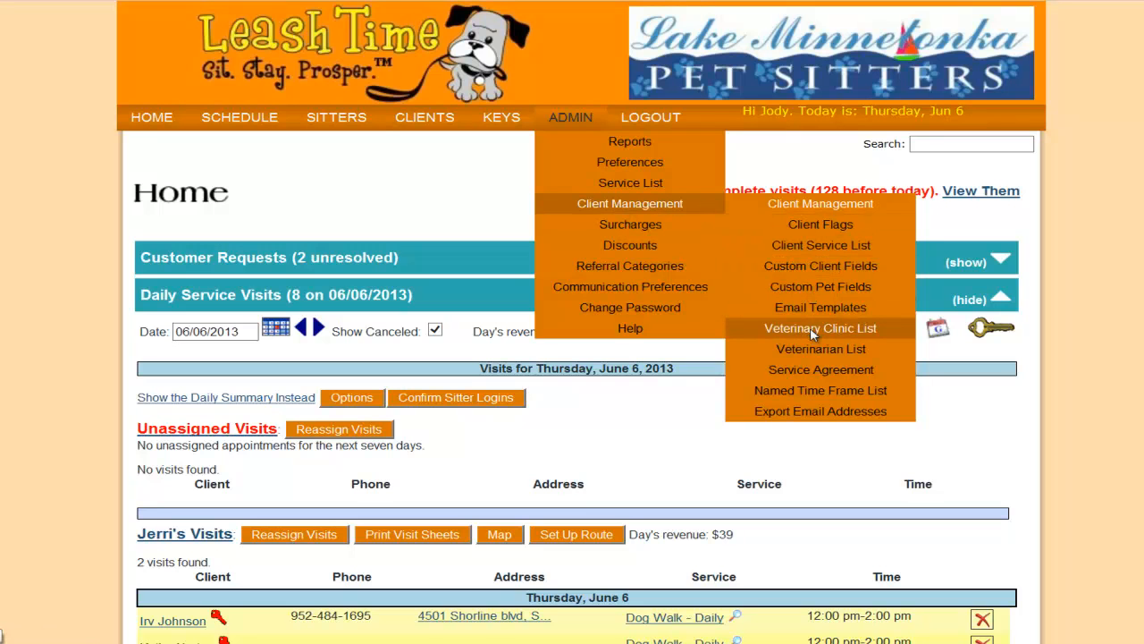
pyautogui.click(819, 329)
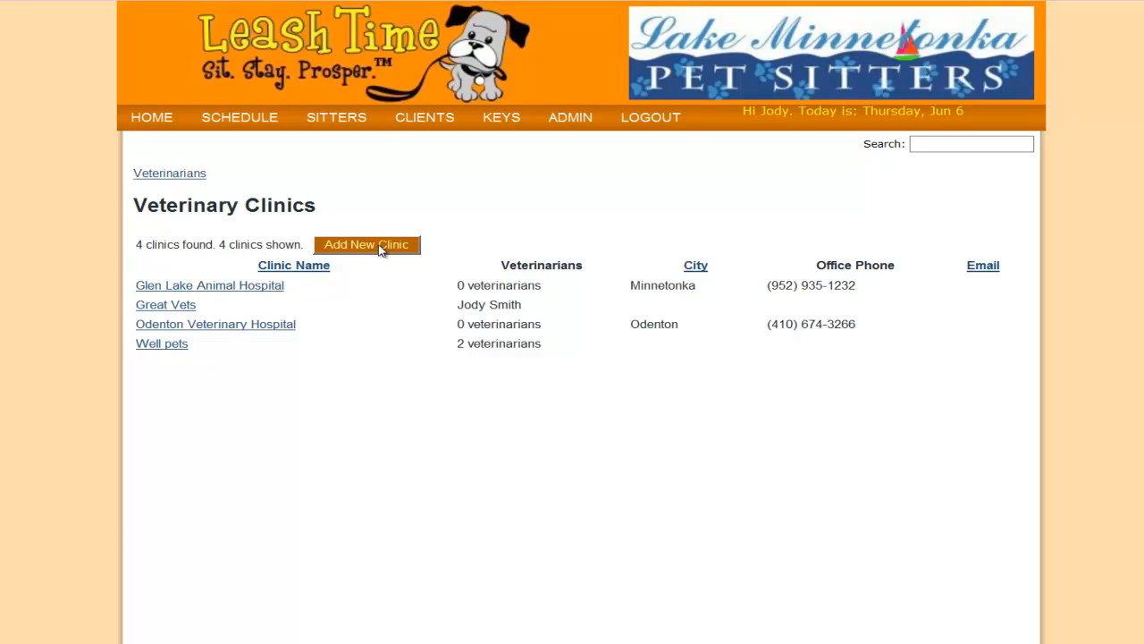
# - Start an empty Add a New Clinic form from the Veterinary Clinics page
pyautogui.click(365, 244)
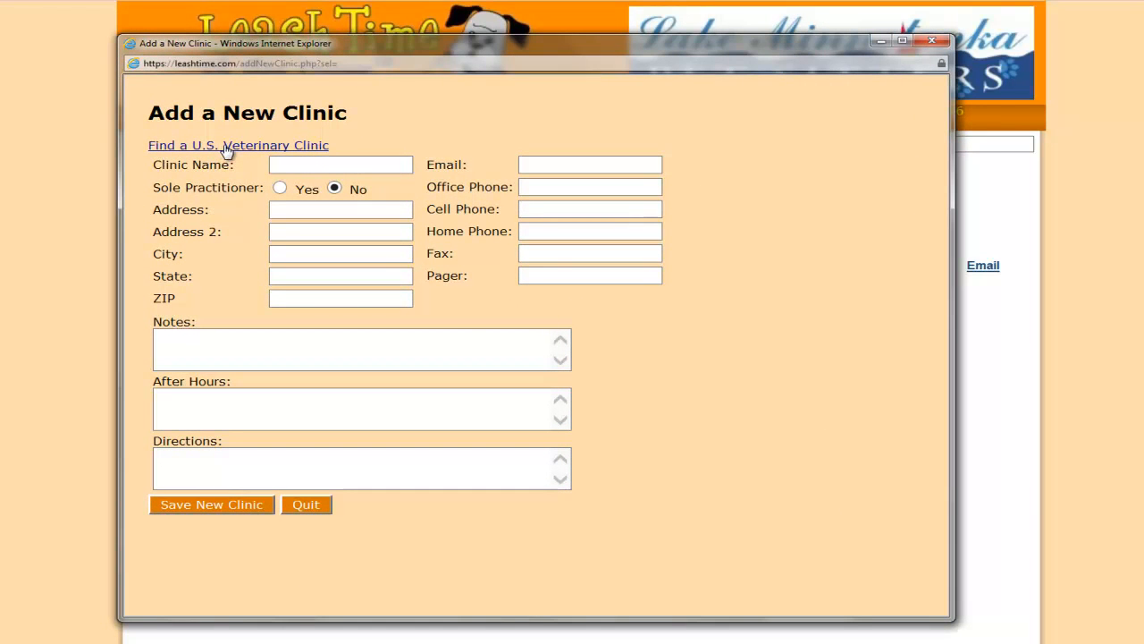
# - Search the U.S. clinic directory with name 'inter' and address 'waconia', selecting Interlaken Center
pyautogui.click(238, 145)
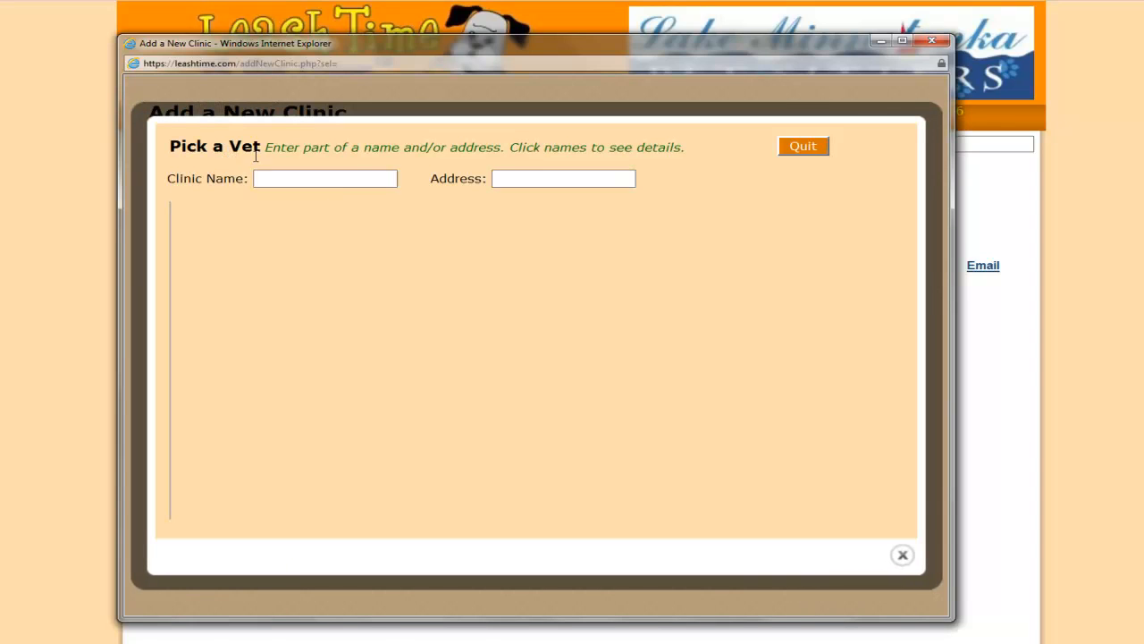
pyautogui.moveTo(289, 200)
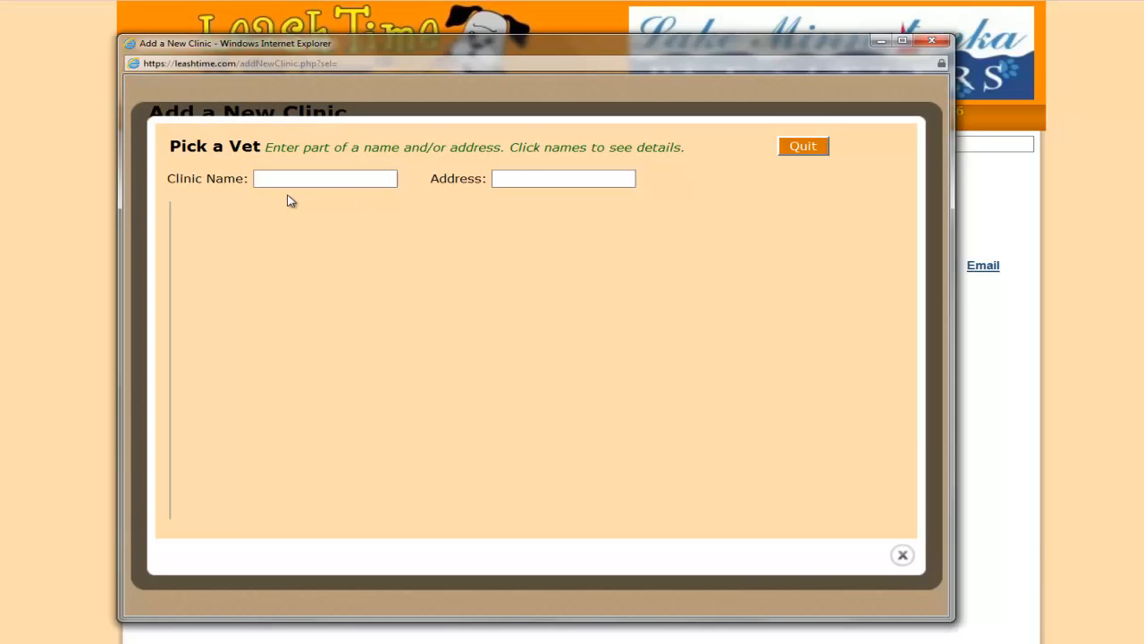
pyautogui.write('in')
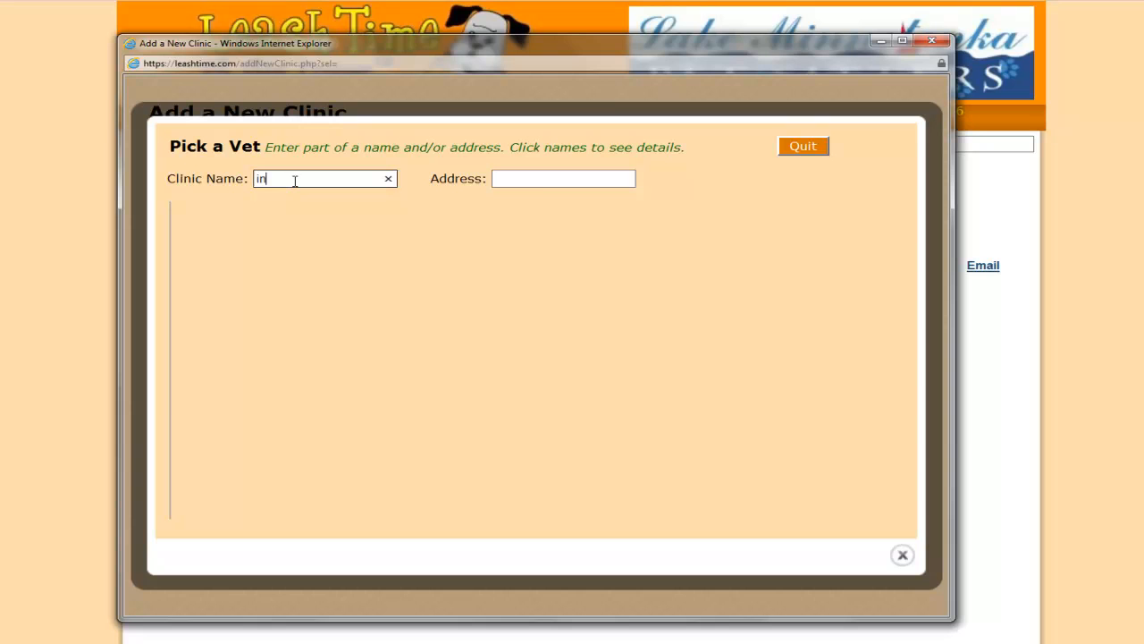
pyautogui.write('ter')
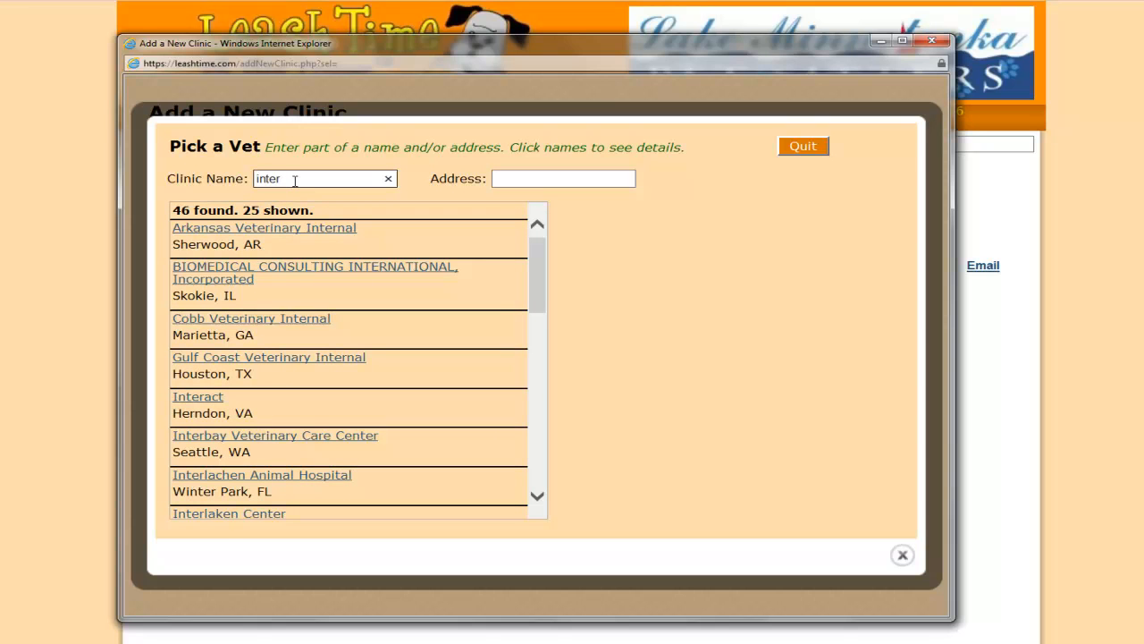
pyautogui.write('w')
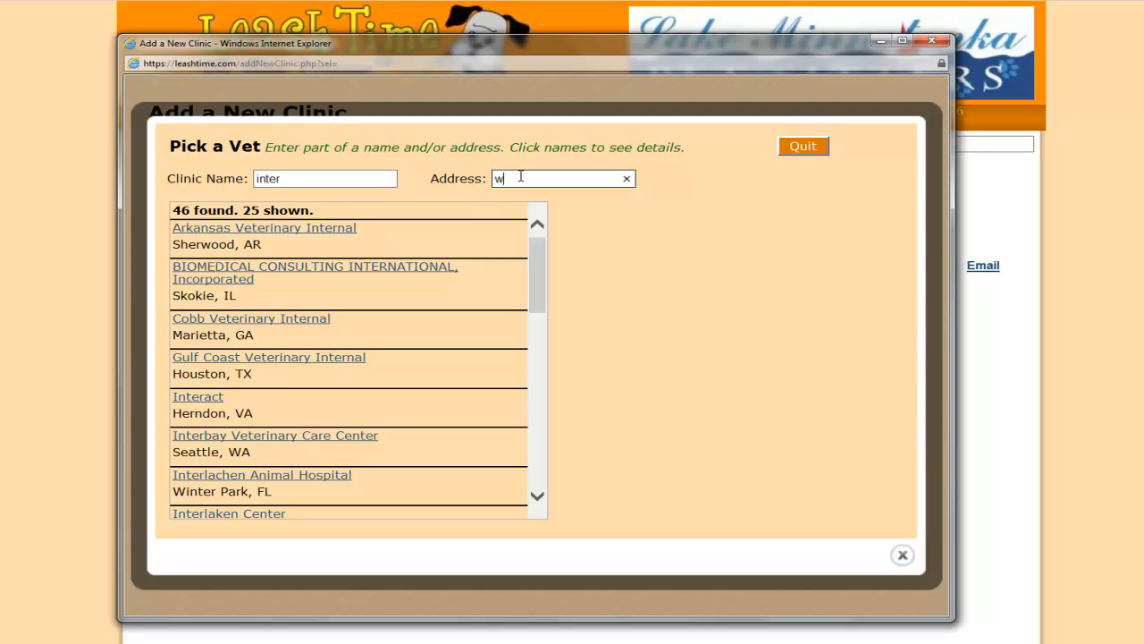
pyautogui.write('aconia')
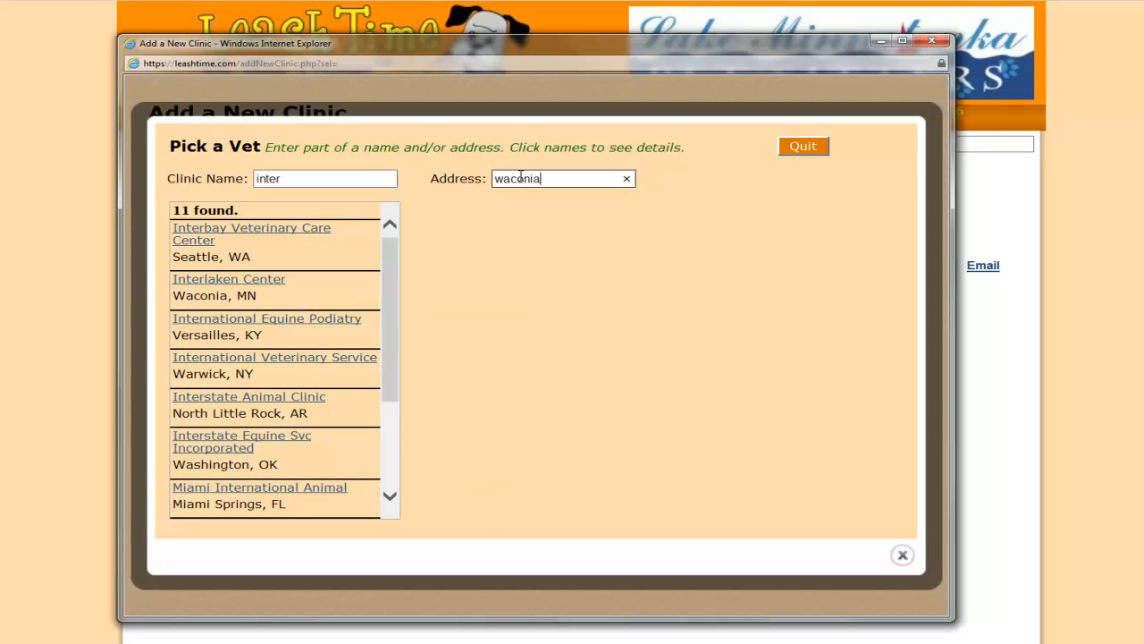
pyautogui.moveTo(320, 243)
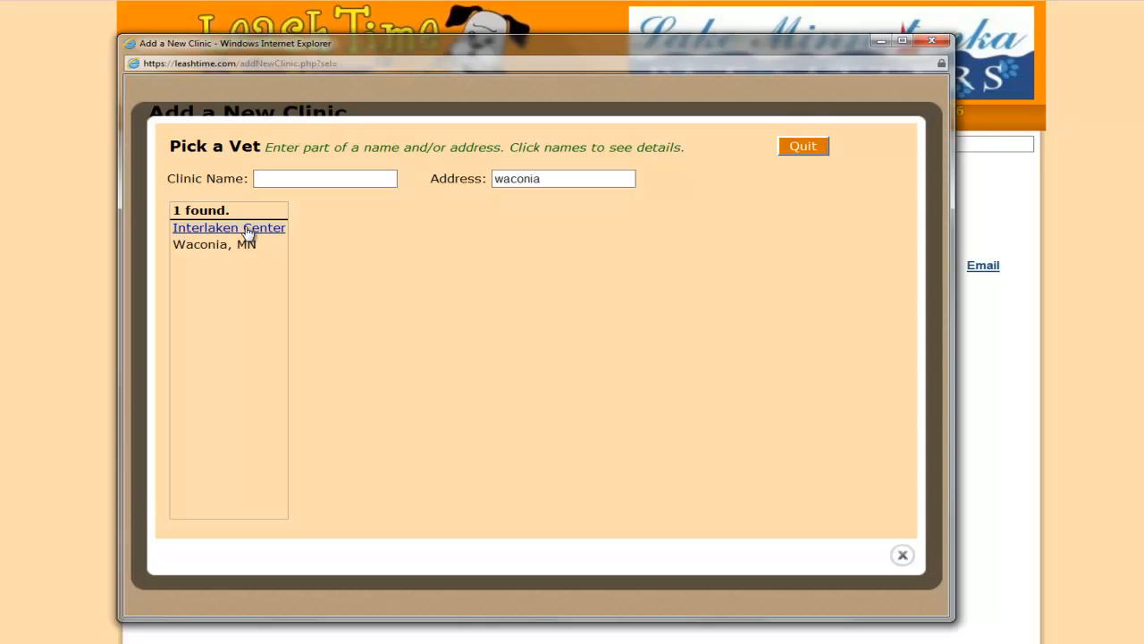
pyautogui.click(229, 227)
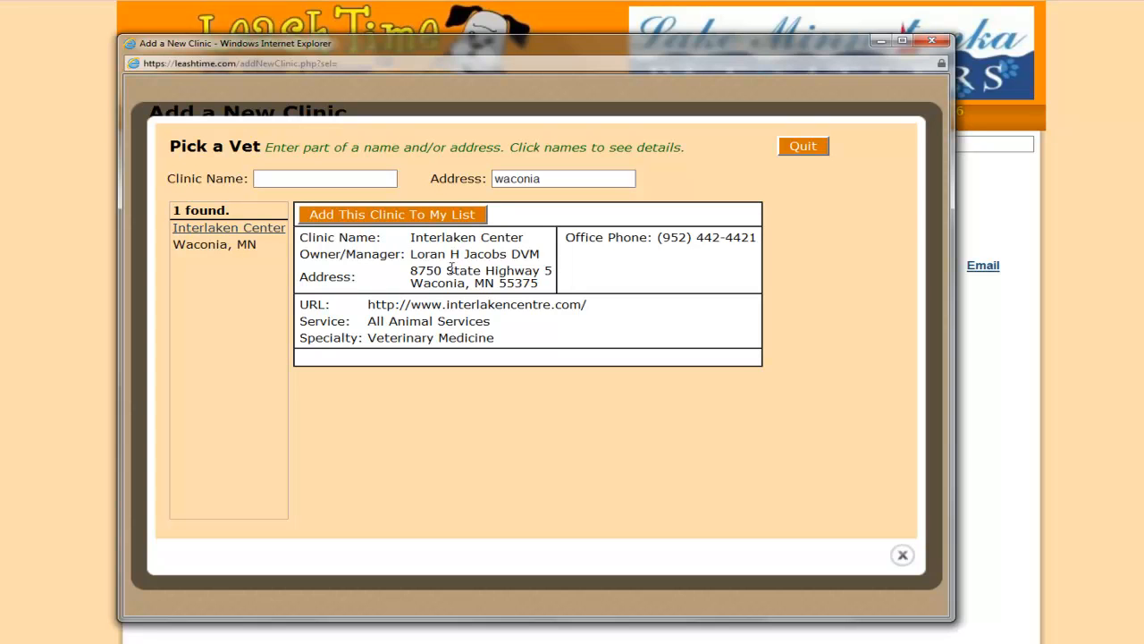
# - Fill the form with Interlaken Center's details and save it as the fifth clinic
pyautogui.click(391, 215)
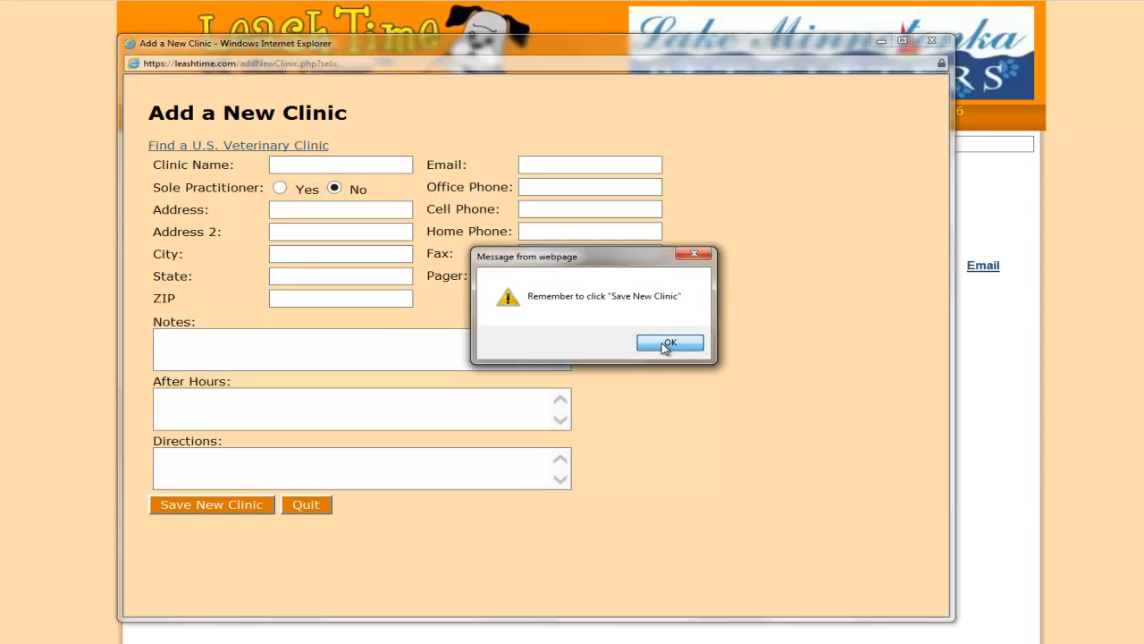
pyautogui.click(669, 343)
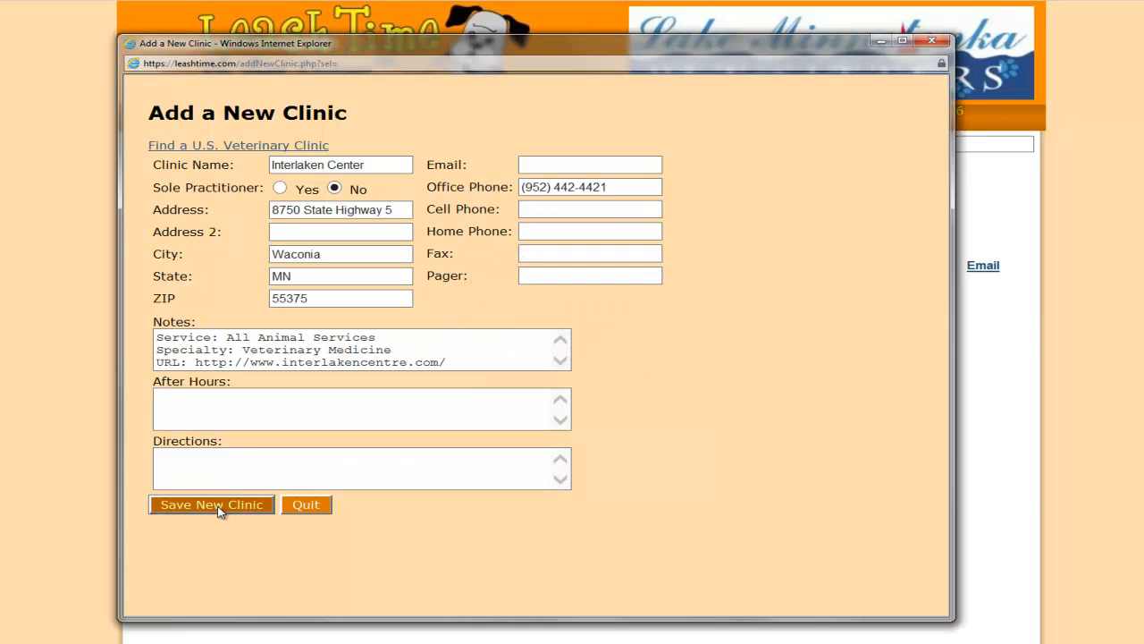
pyautogui.click(210, 504)
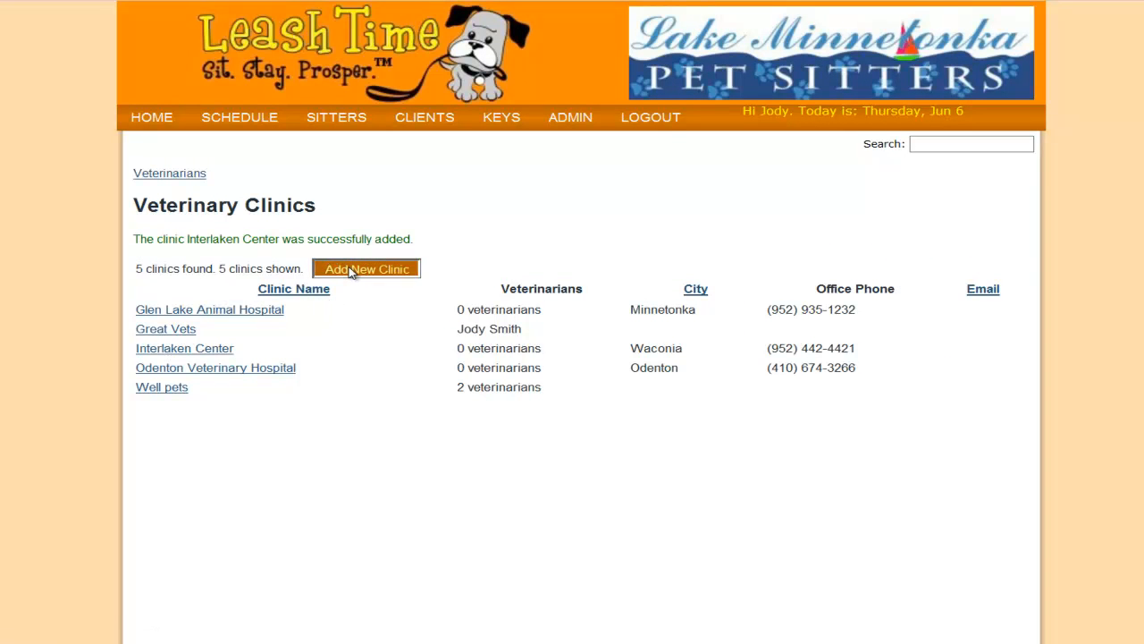
# - Start another new clinic and search the U.S. directory by address 'minnetonka'
pyautogui.click(366, 269)
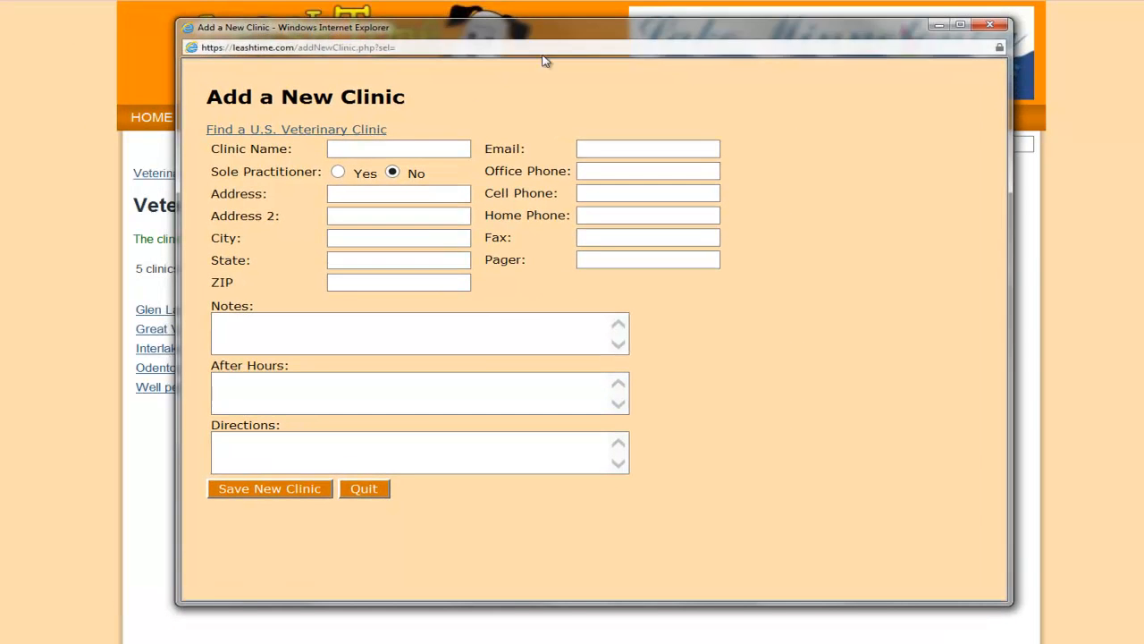
pyautogui.click(297, 129)
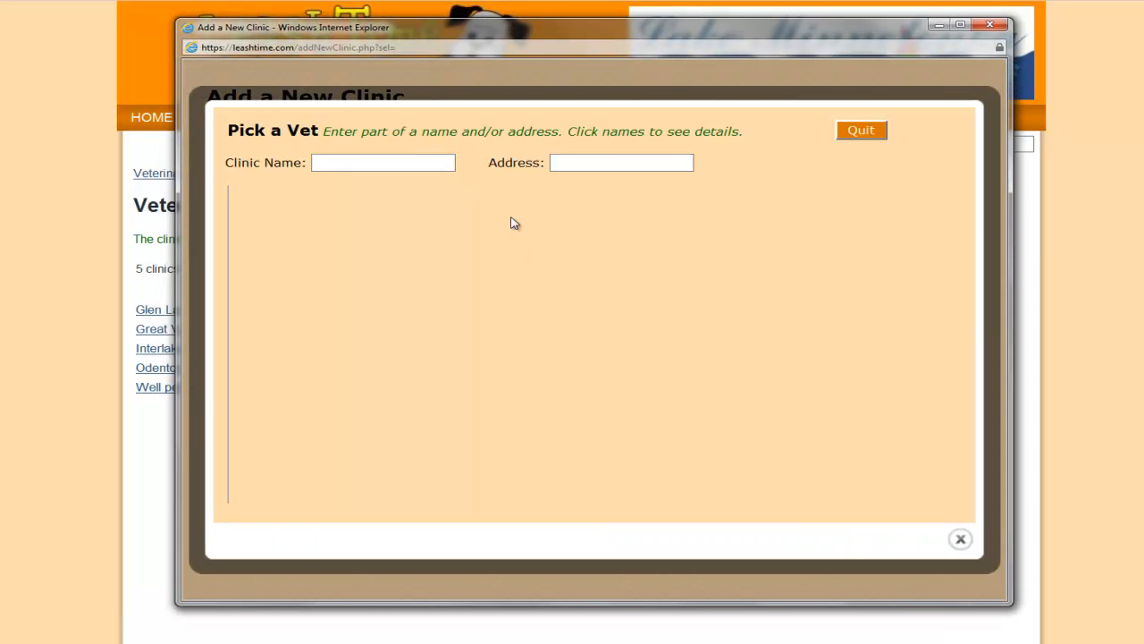
pyautogui.write('mi')
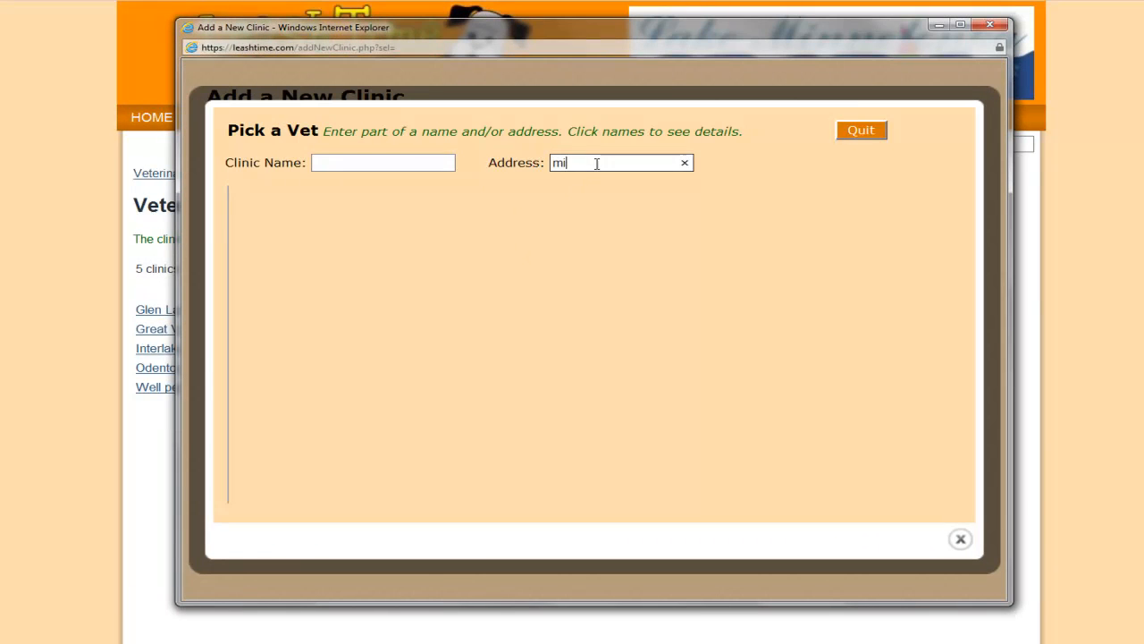
pyautogui.write('nnetonka')
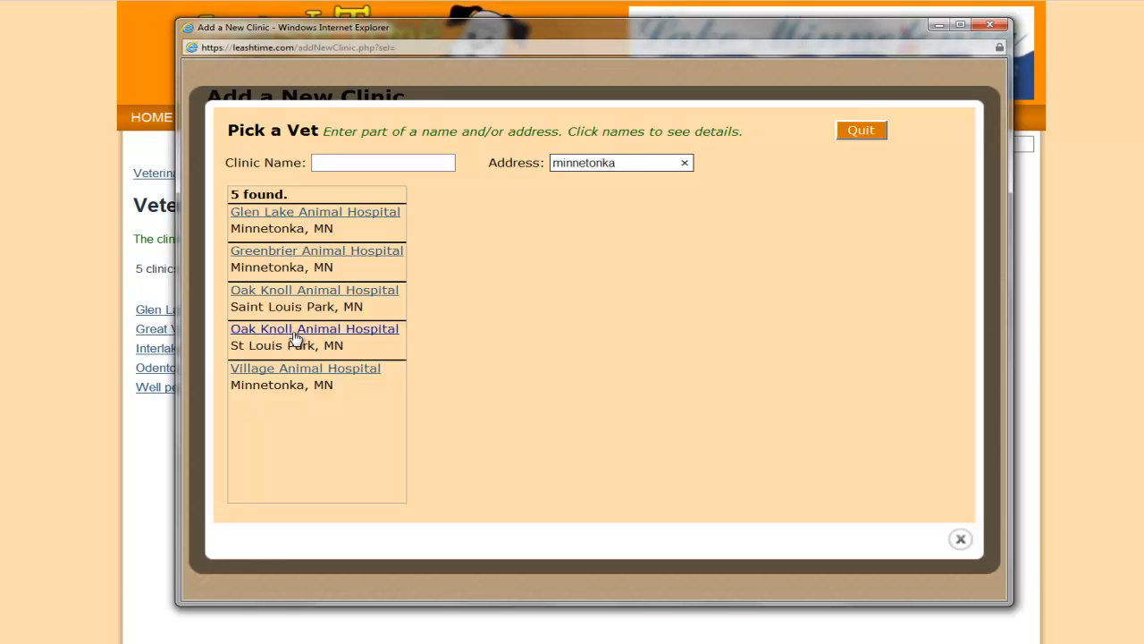
# - Fill the form with Village Animal Hospital's details and save it as the sixth clinic
pyautogui.click(304, 369)
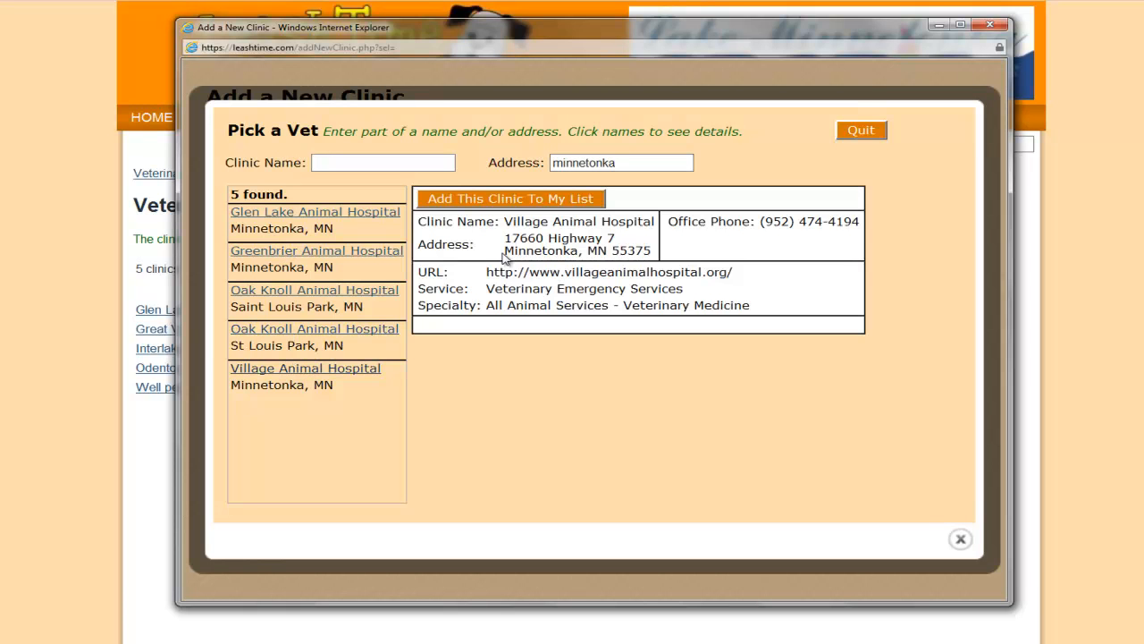
pyautogui.click(511, 199)
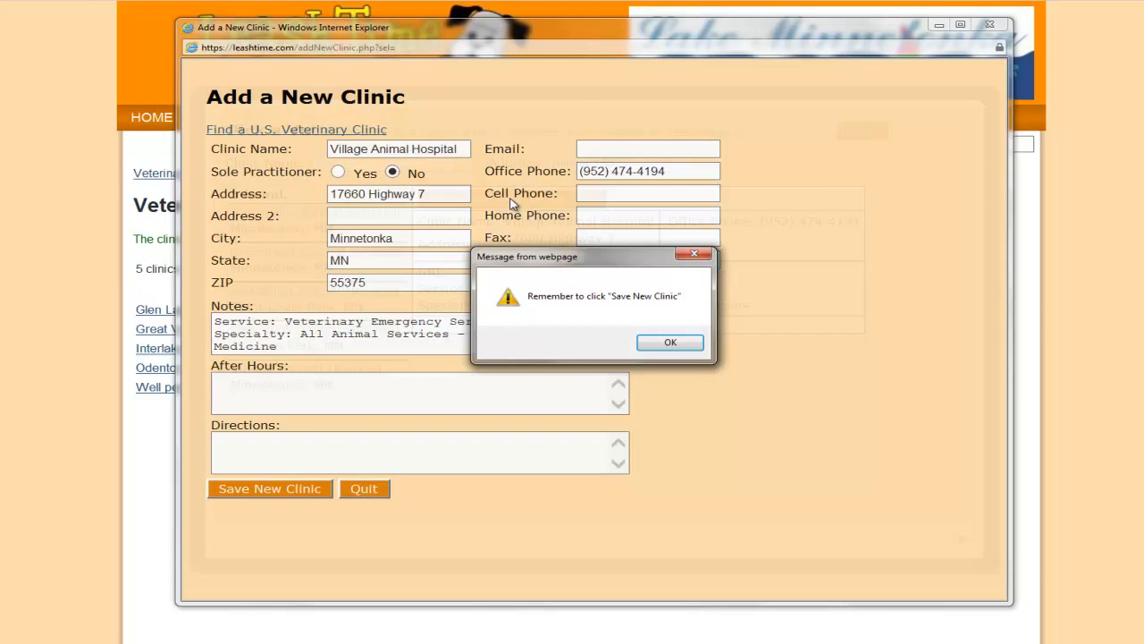
pyautogui.click(669, 343)
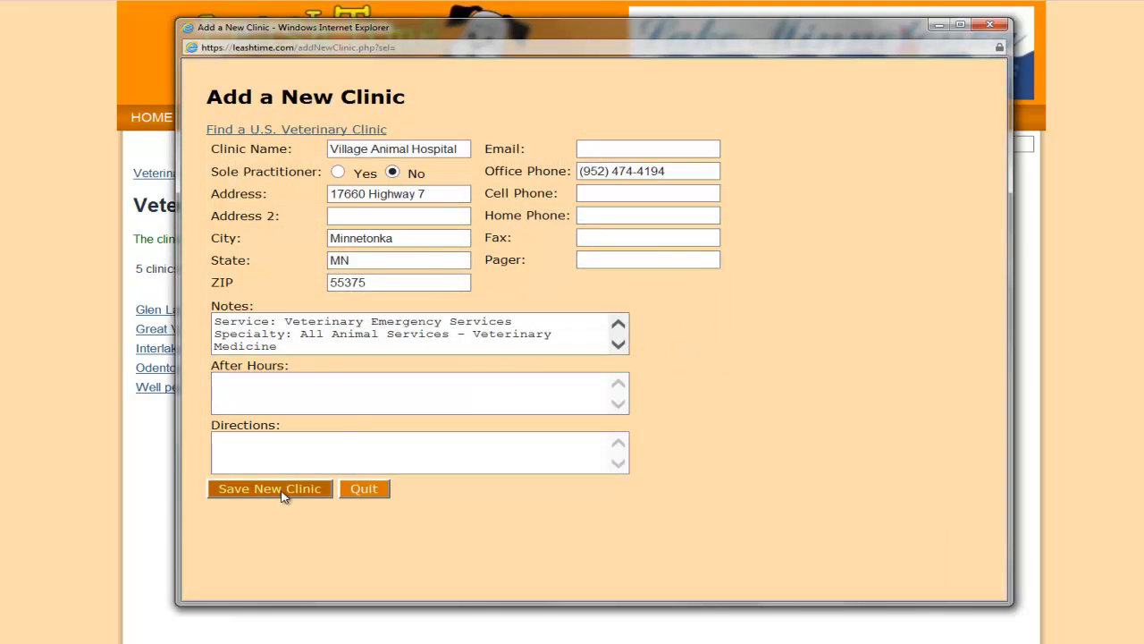
pyautogui.click(268, 488)
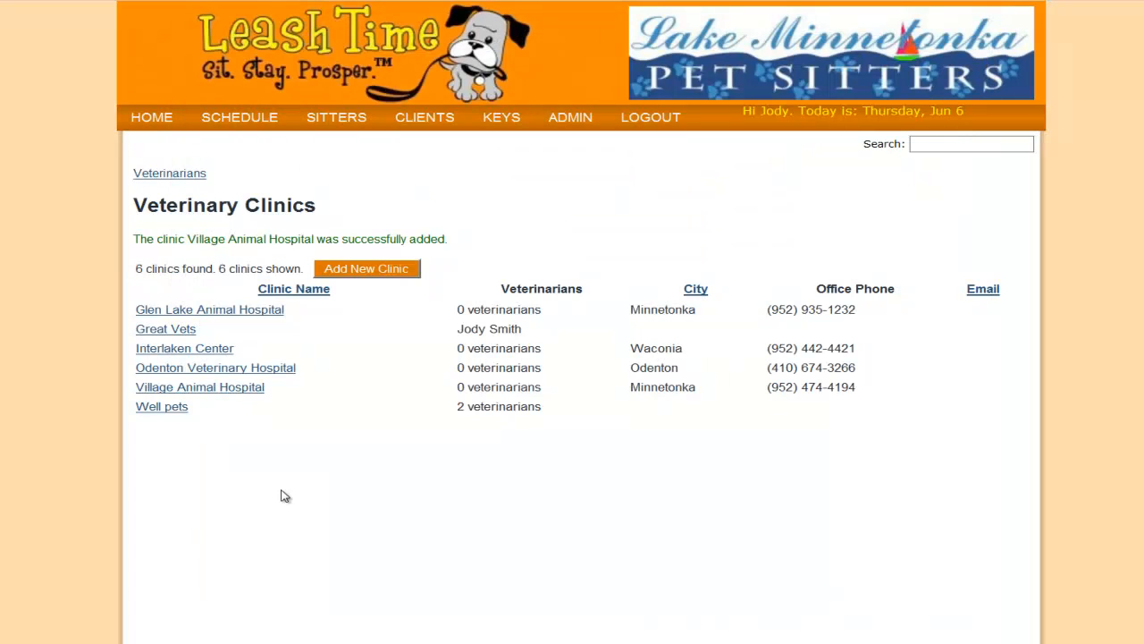
pyautogui.moveTo(240, 409)
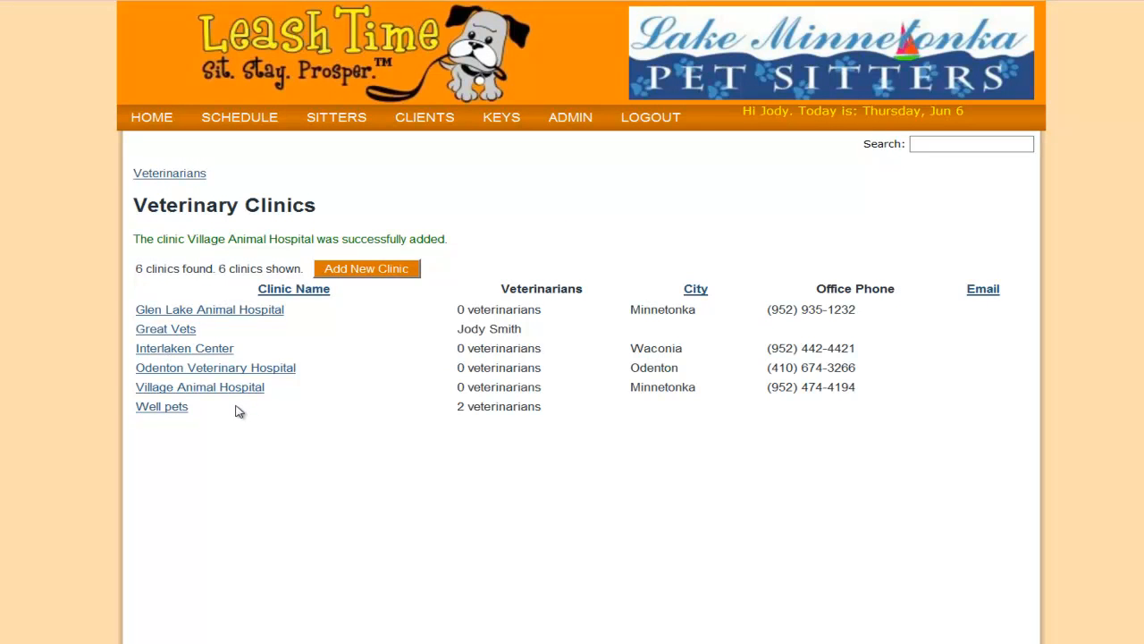